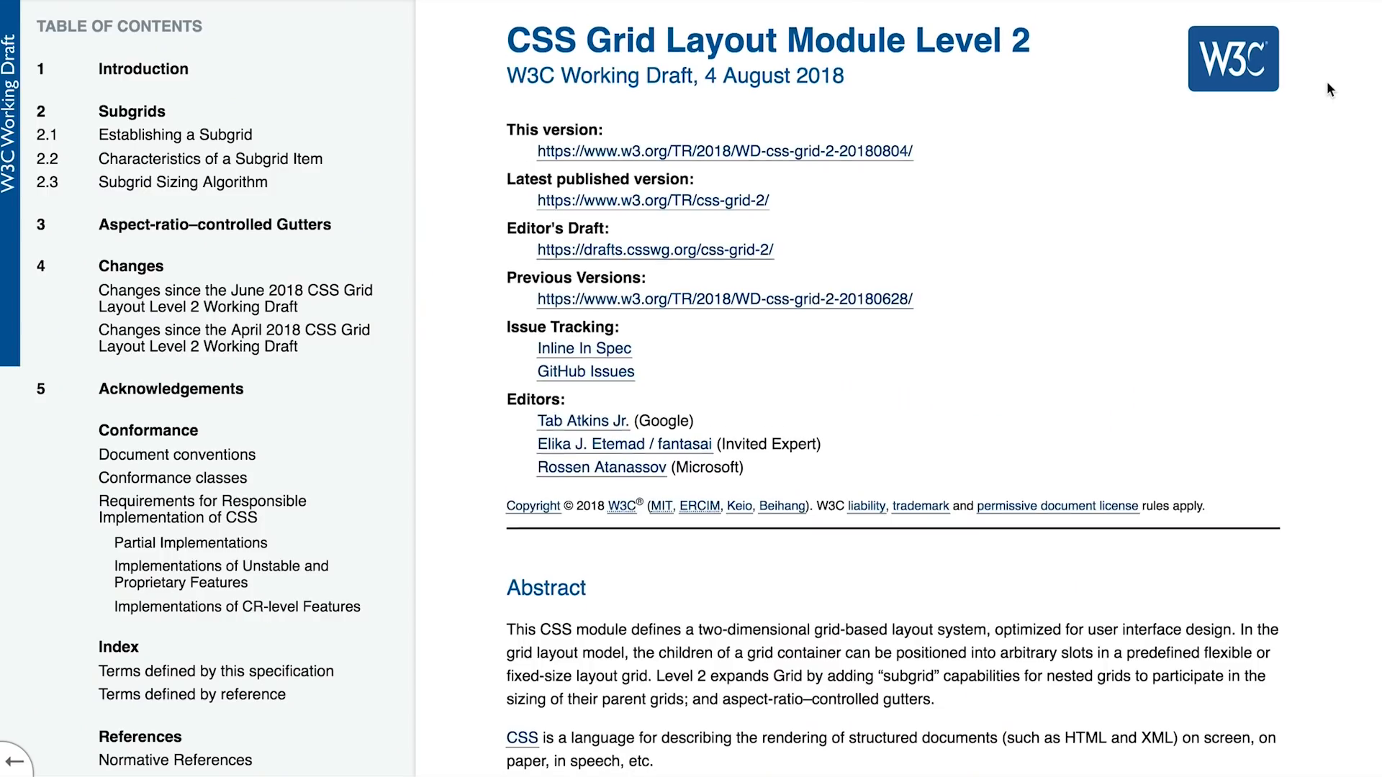
Exit grid edit mode on the Post Times Tribune homepage, hiding the column and row guides.
{"action": "scroll", "scroll_direction": "down", "scroll_amount": 3}
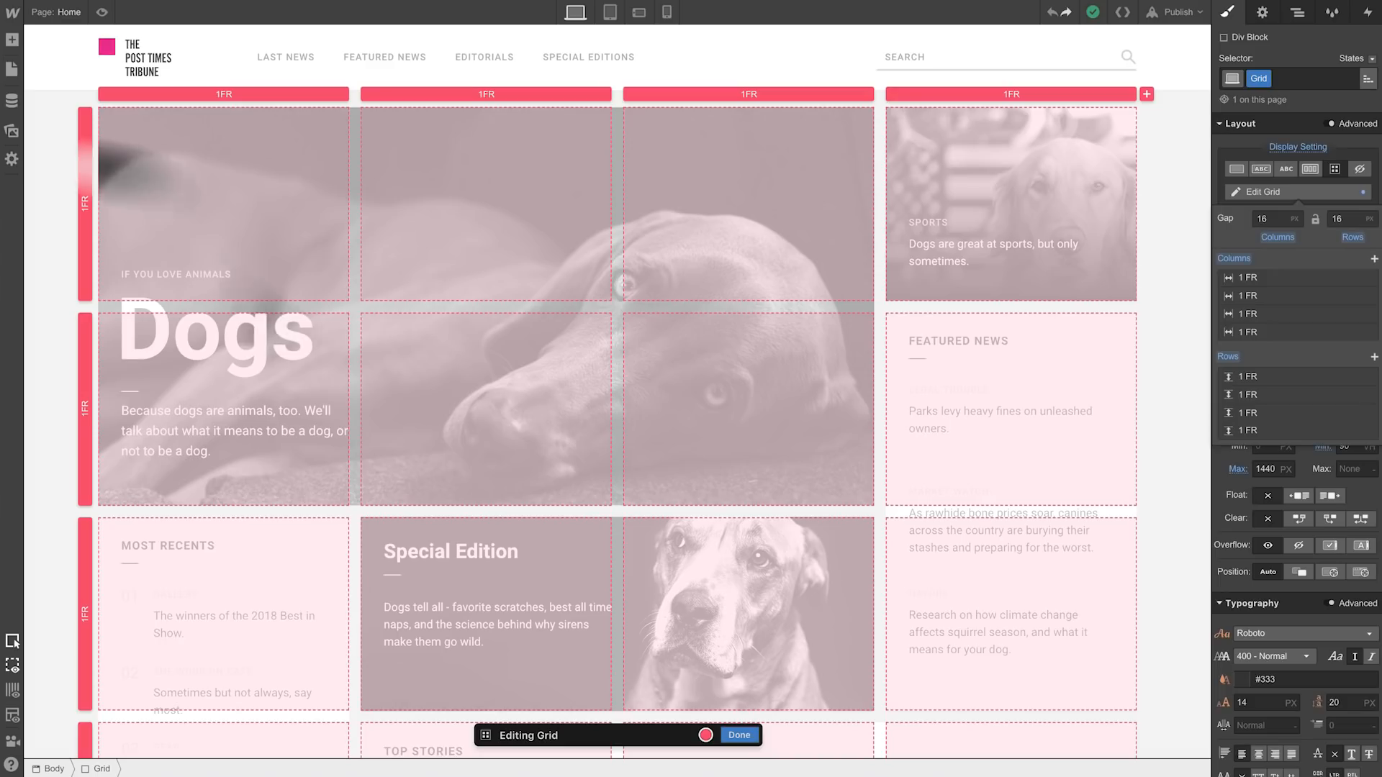
{"action": "left_click", "coordinate": [739, 735]}
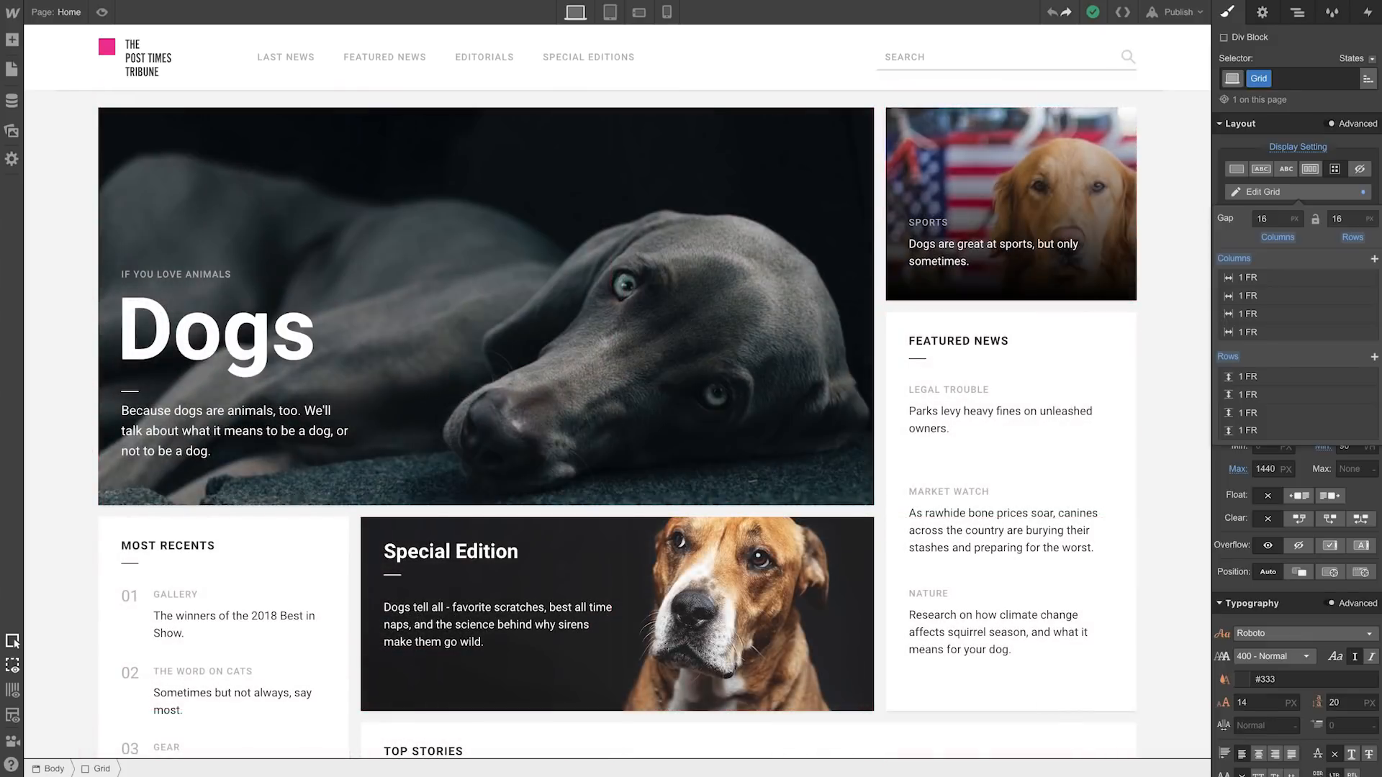
{"action": "left_click", "coordinate": [9, 47]}
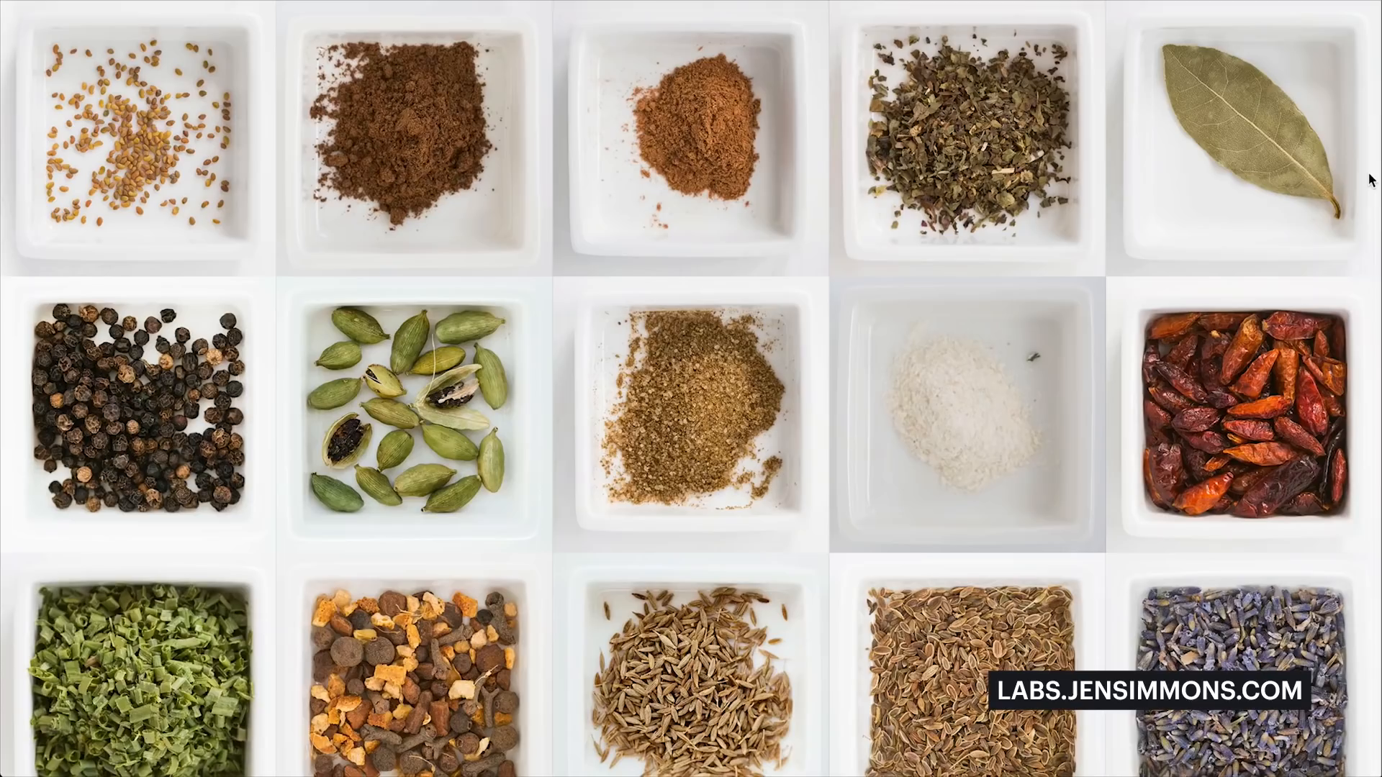
{"action": "scroll", "scroll_direction": "down", "scroll_amount": 3}
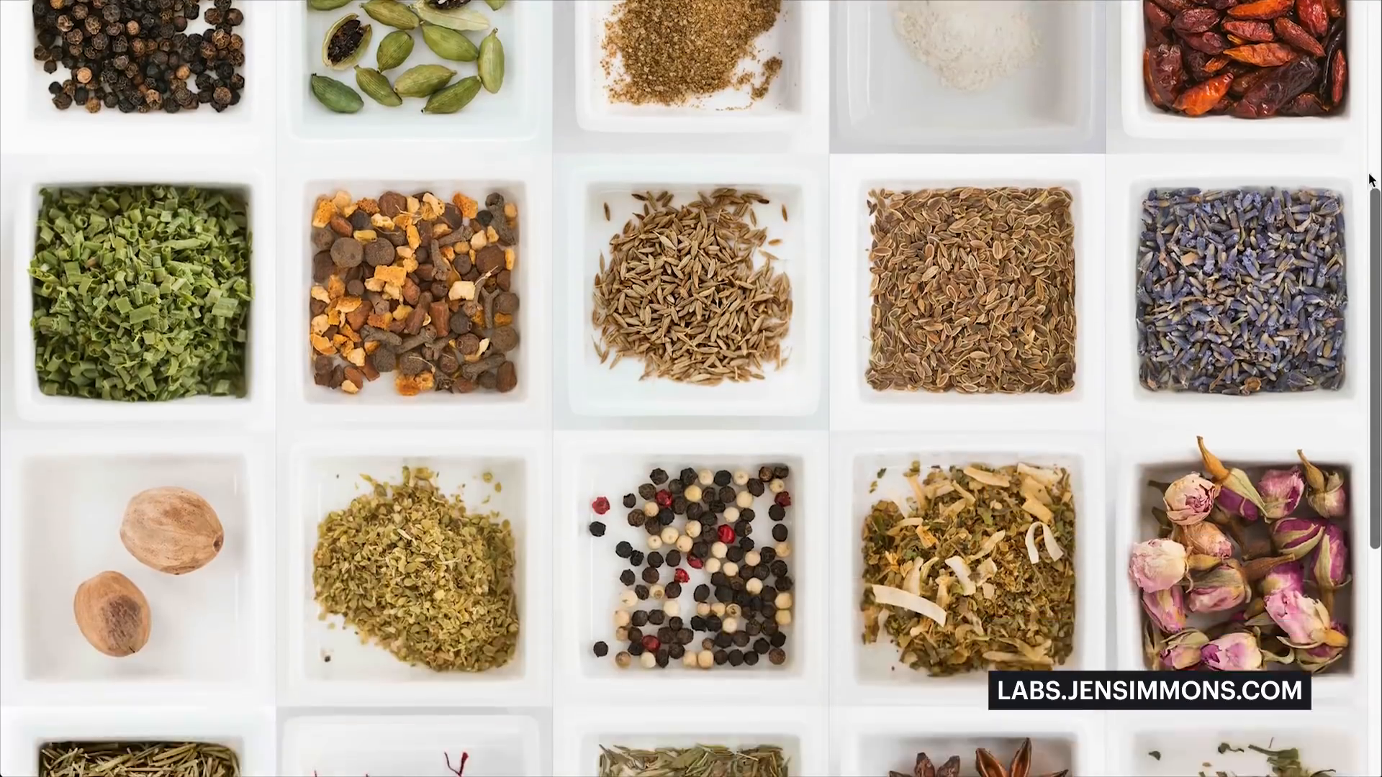